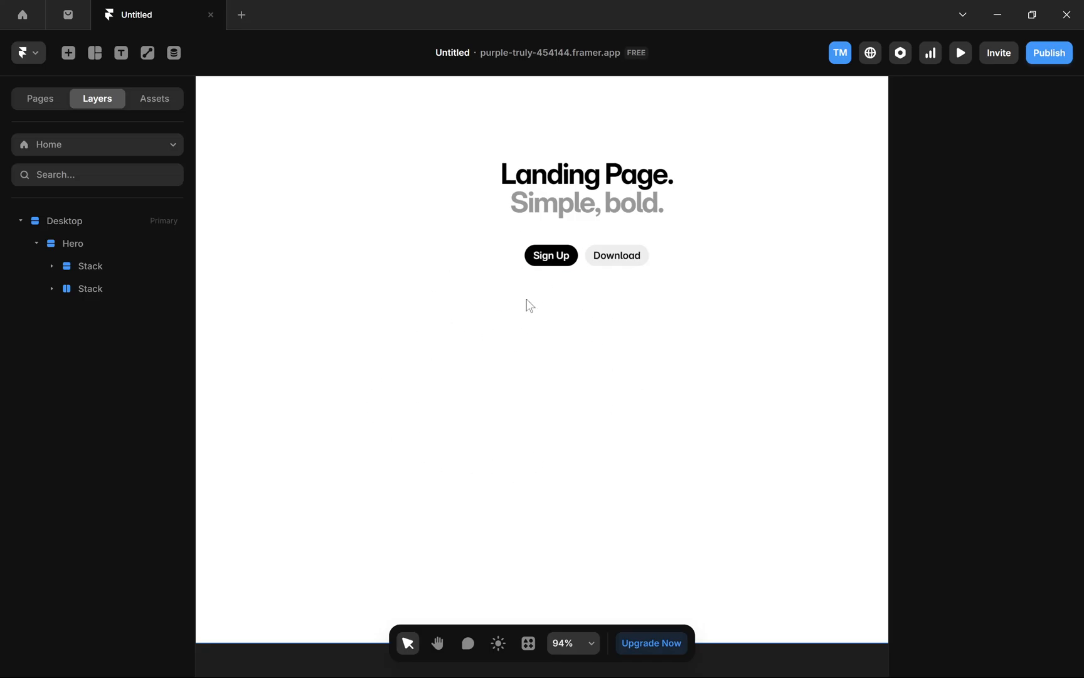
mouse_move(531, 382)
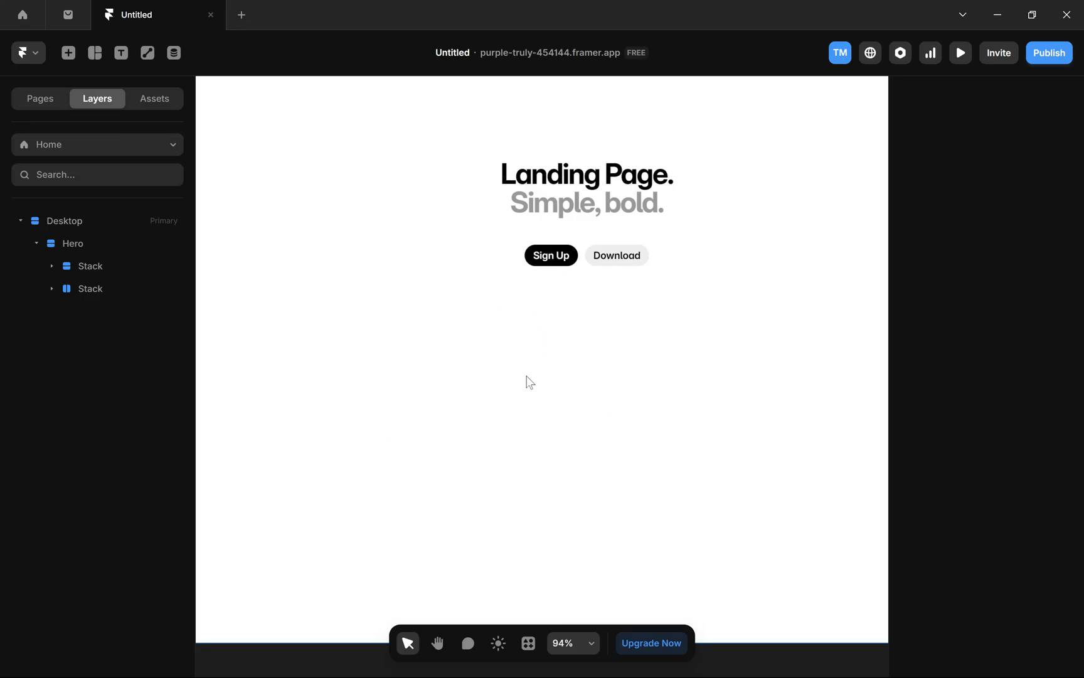
mouse_move(518, 250)
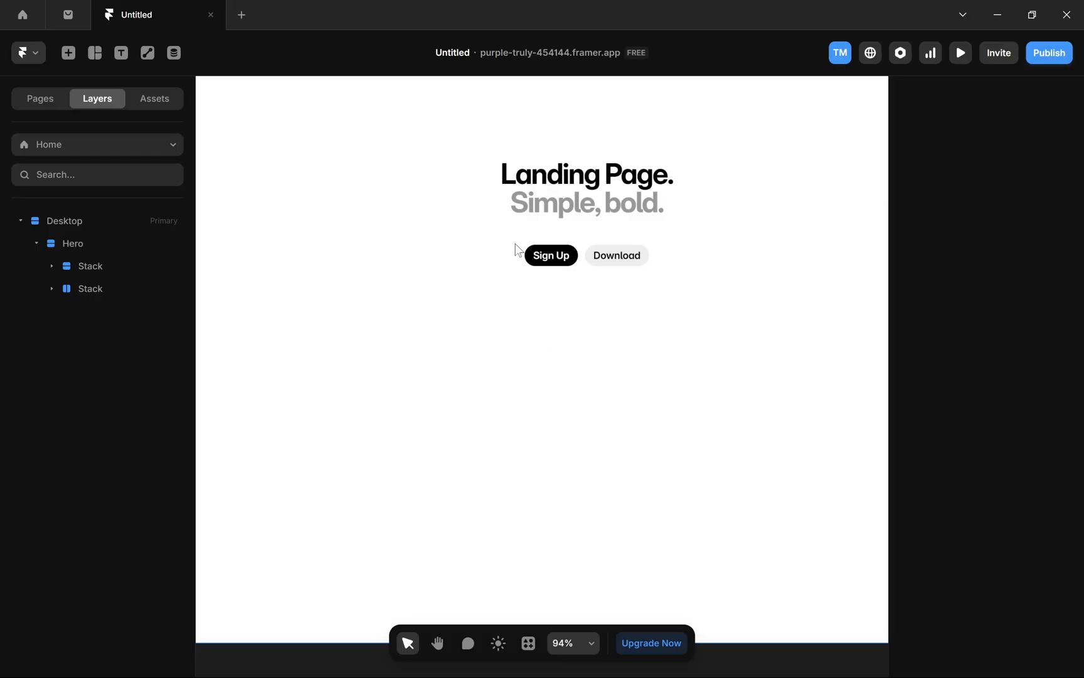
mouse_move(551, 313)
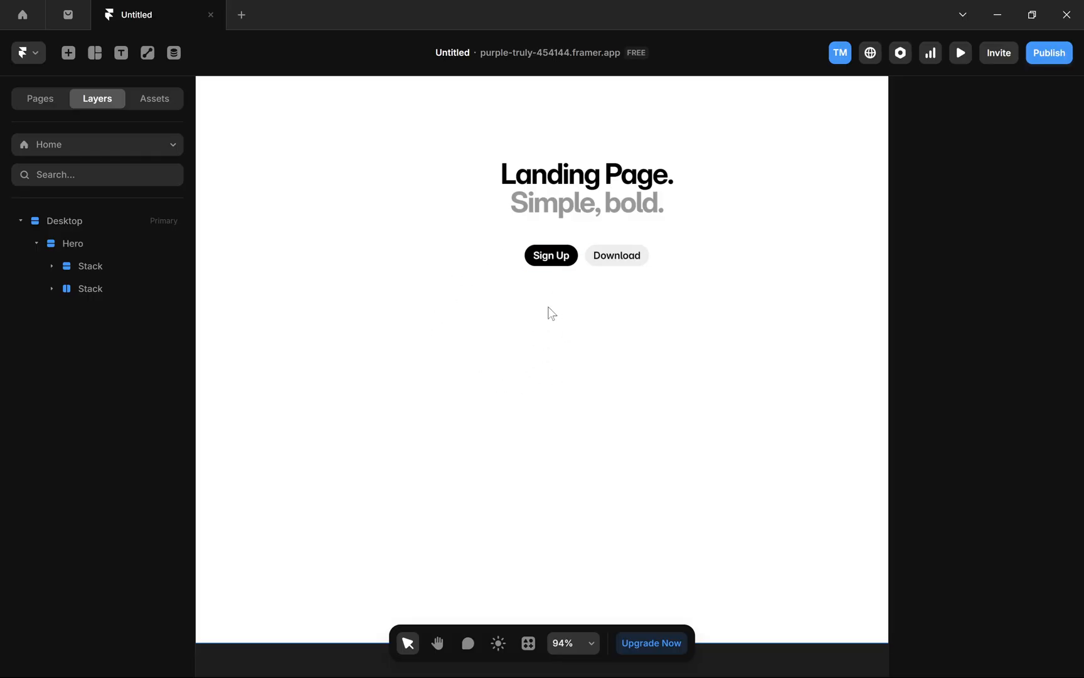
mouse_move(537, 385)
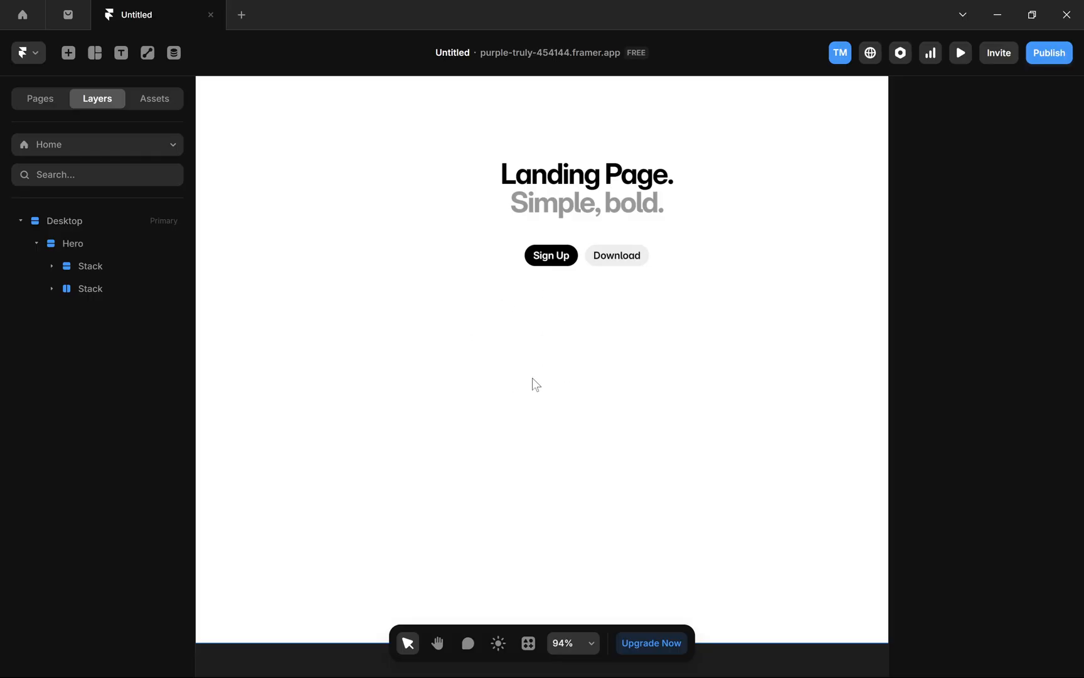
mouse_move(147, 88)
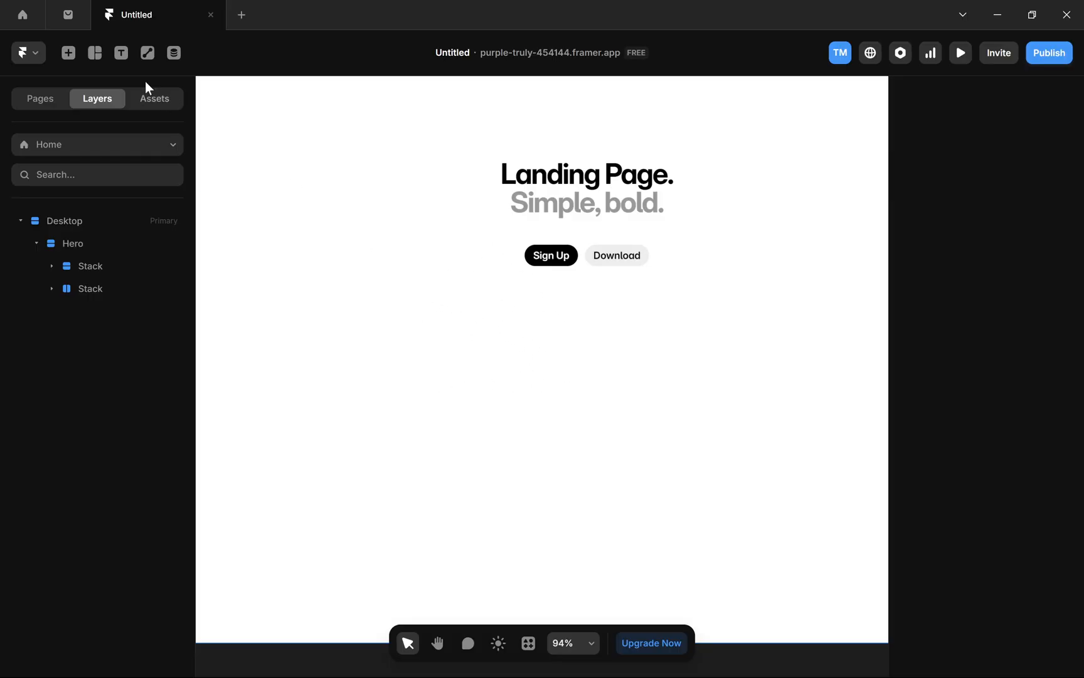
mouse_move(385, 228)
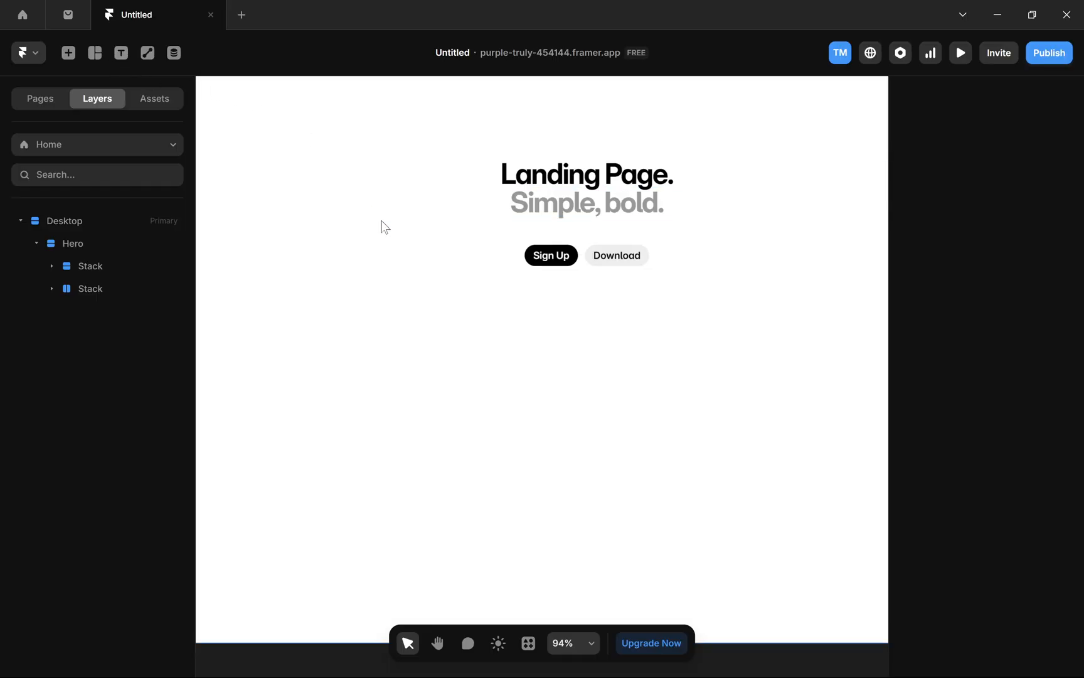
mouse_move(148, 53)
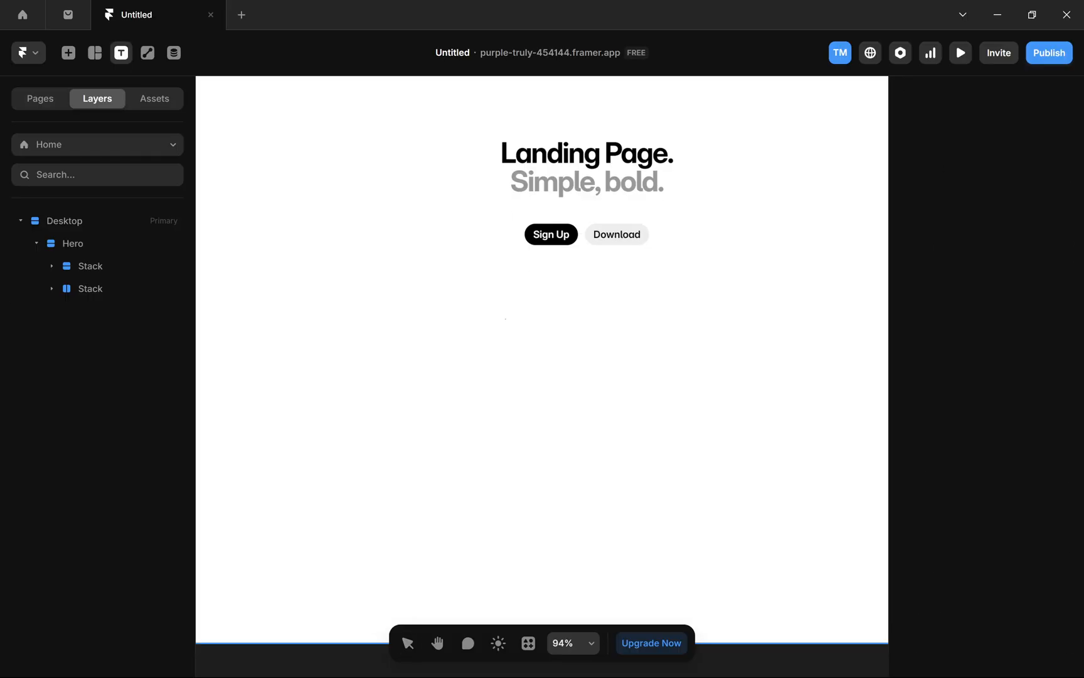
Add a text layer reading 'Email Me' below the Sign Up and Download buttons.
click(587, 279)
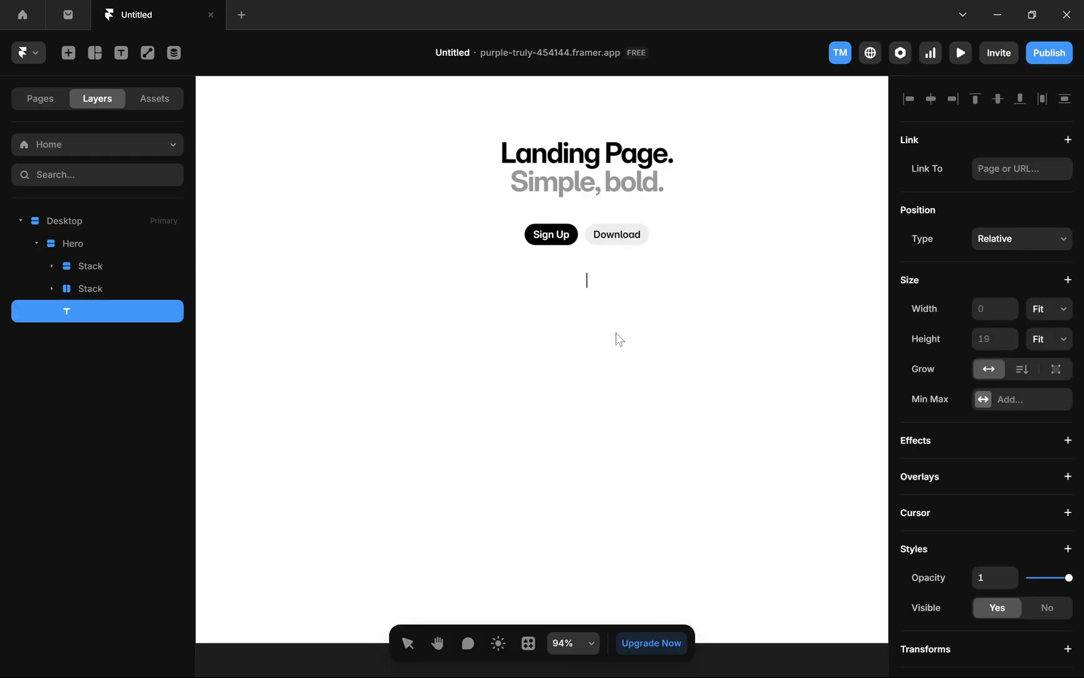
text(Email Me)
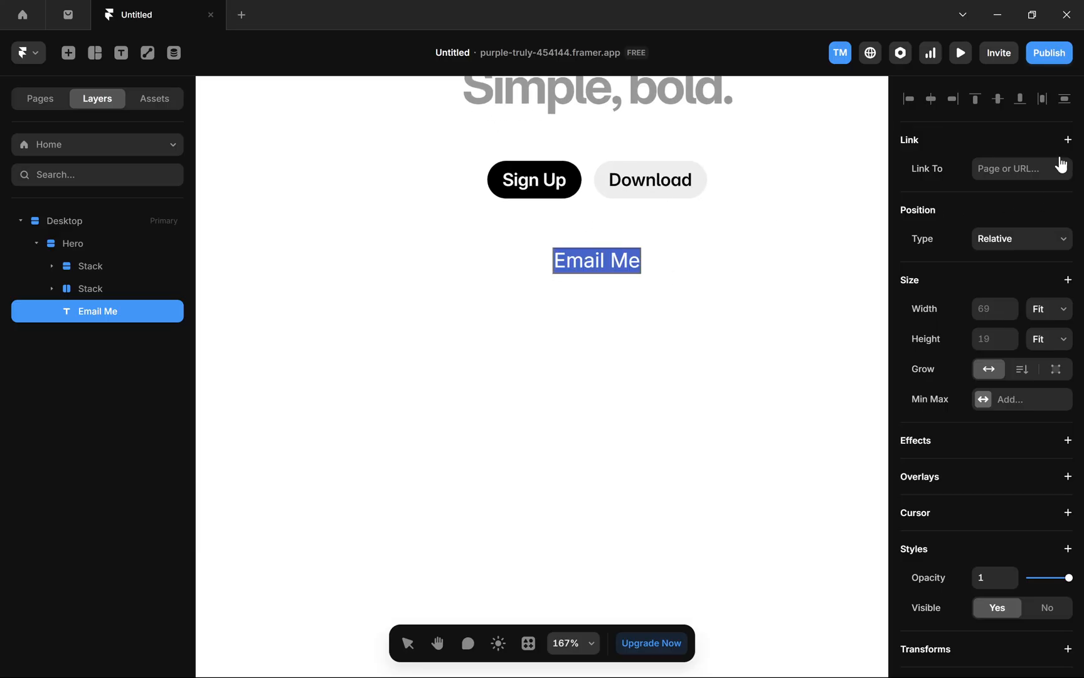
mouse_move(927, 154)
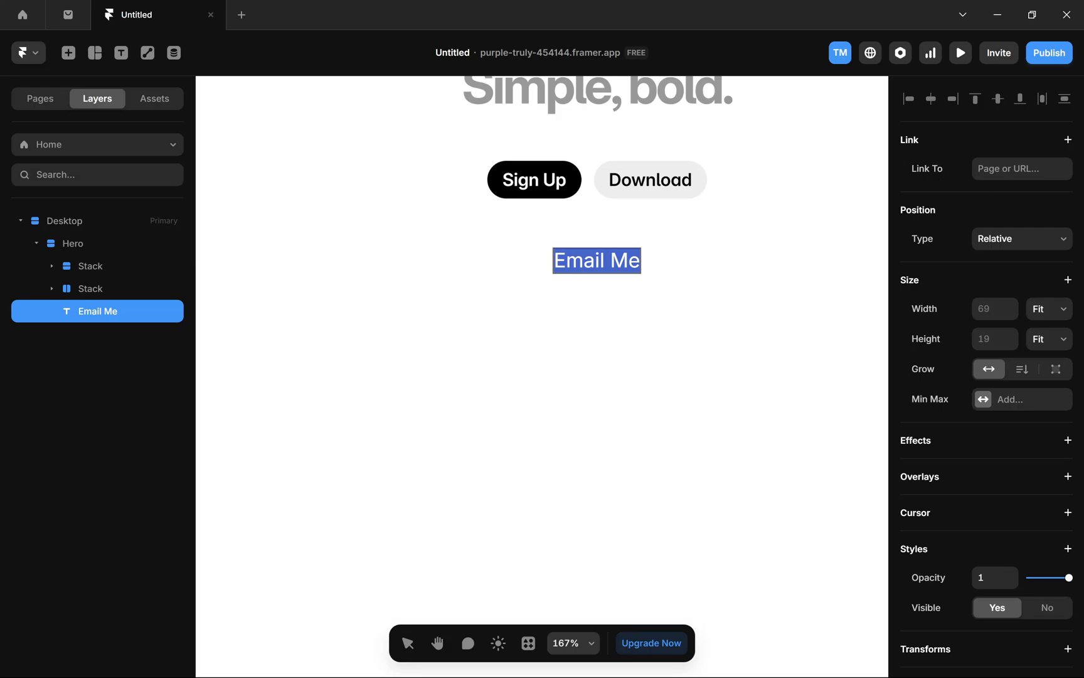
Link the Email Me text to a mailto: address opening in a new tab.
click(1022, 169)
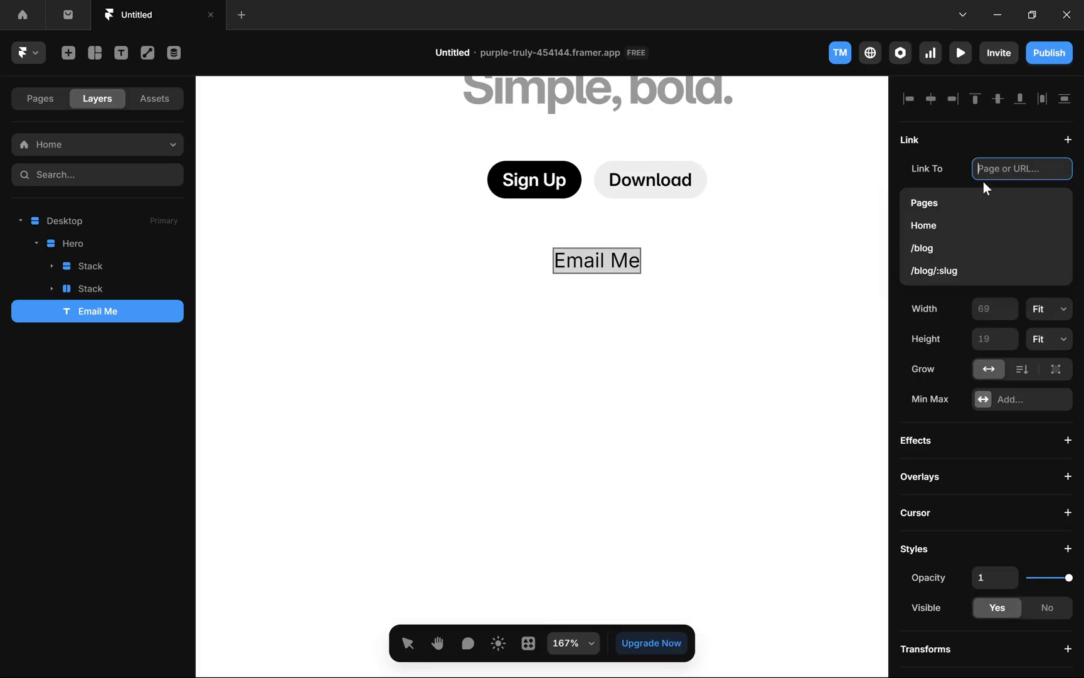
text(mailto)
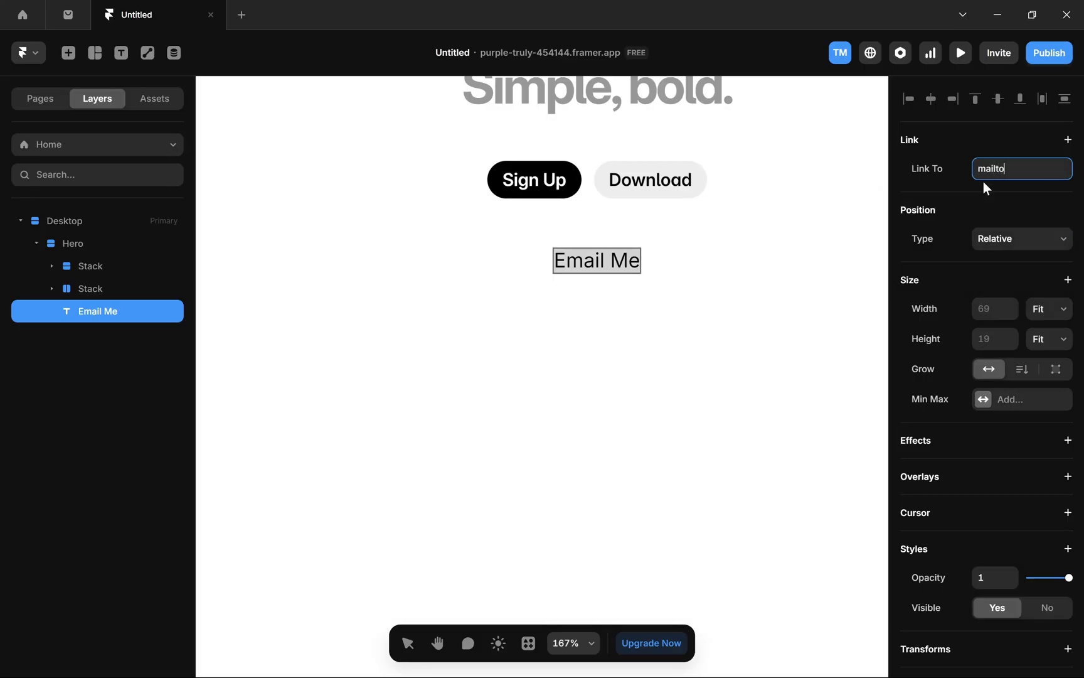
text(:)
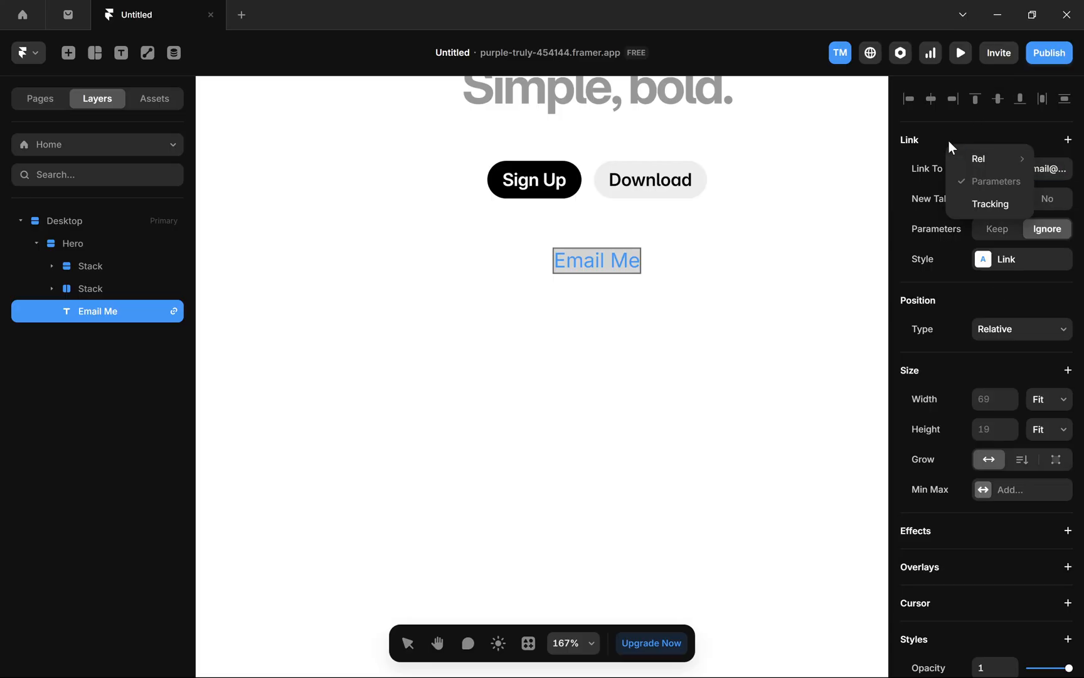
click(623, 291)
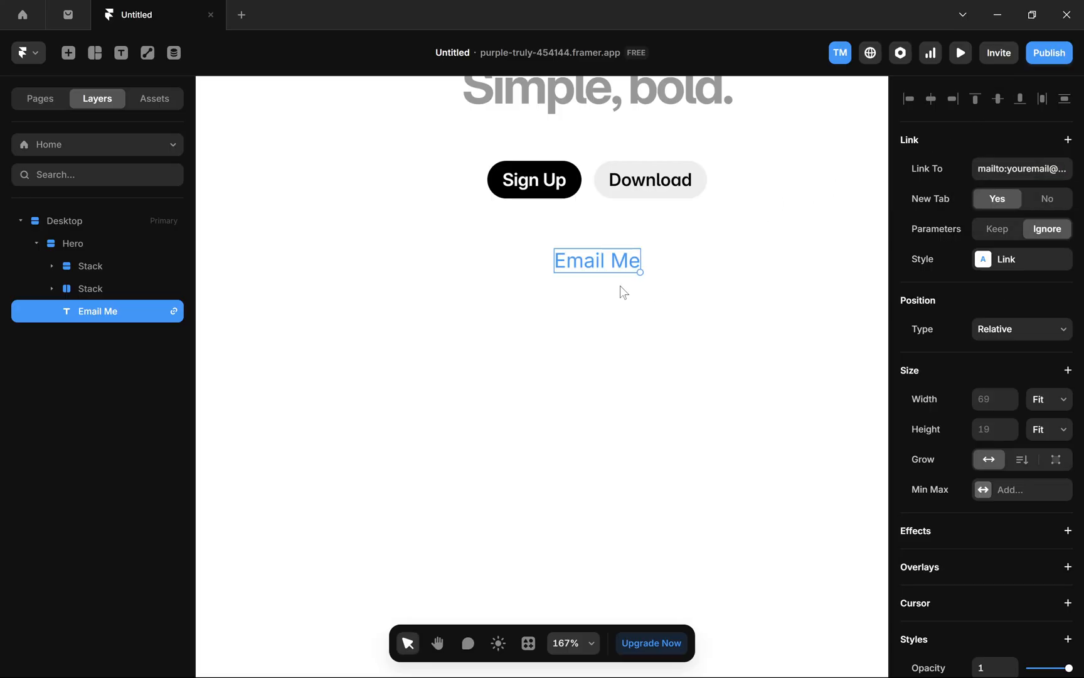
Publish and update the live site with the new Email Me link.
click(1049, 53)
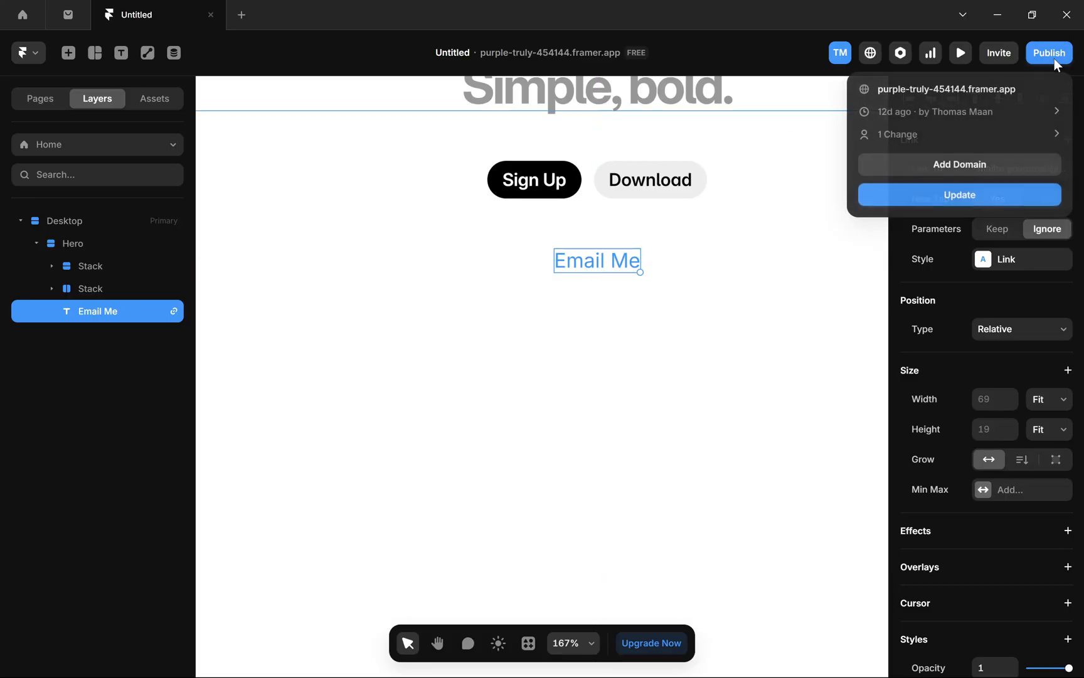
click(958, 195)
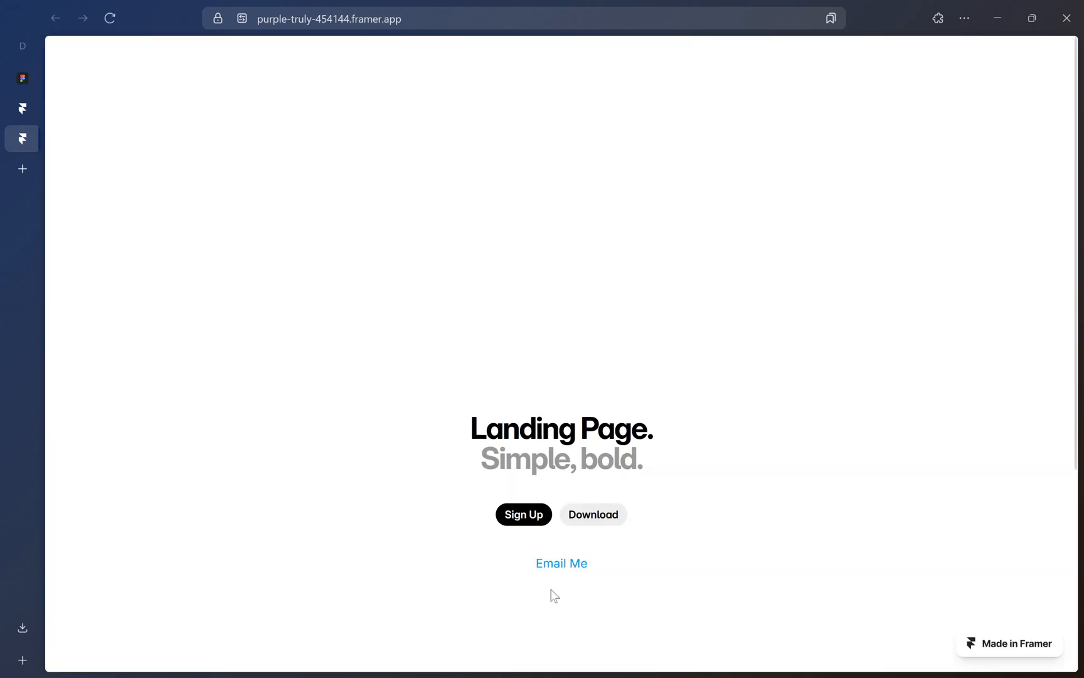
Scroll to the live Email Me link and click it to bring up the app picker.
scroll(up, 3)
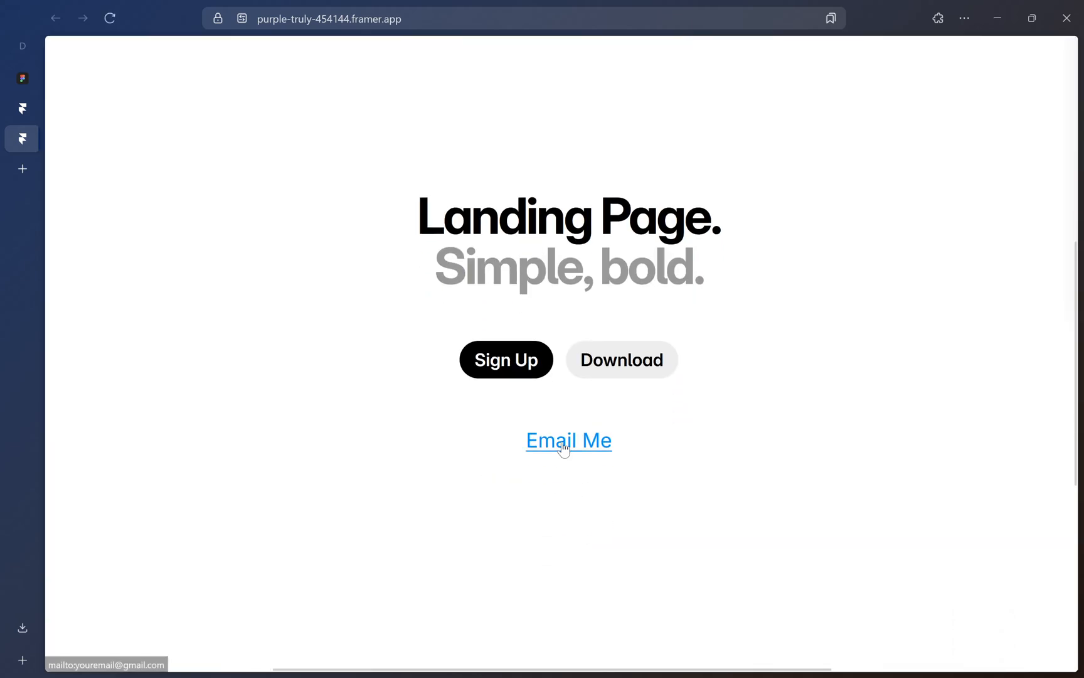
click(568, 440)
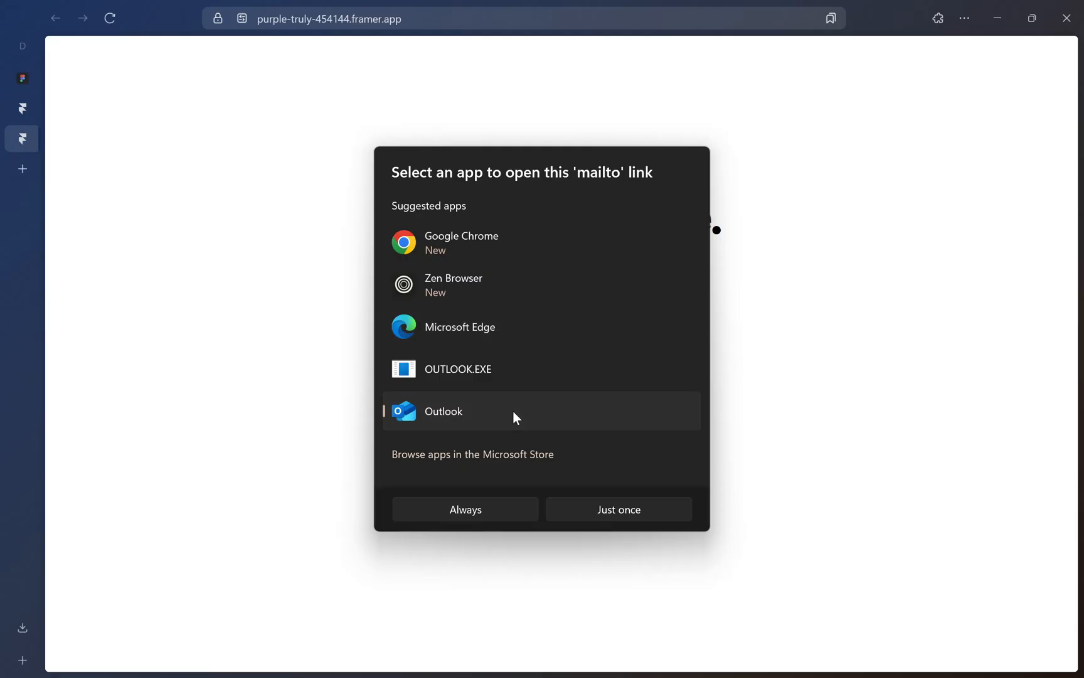
mouse_move(571, 345)
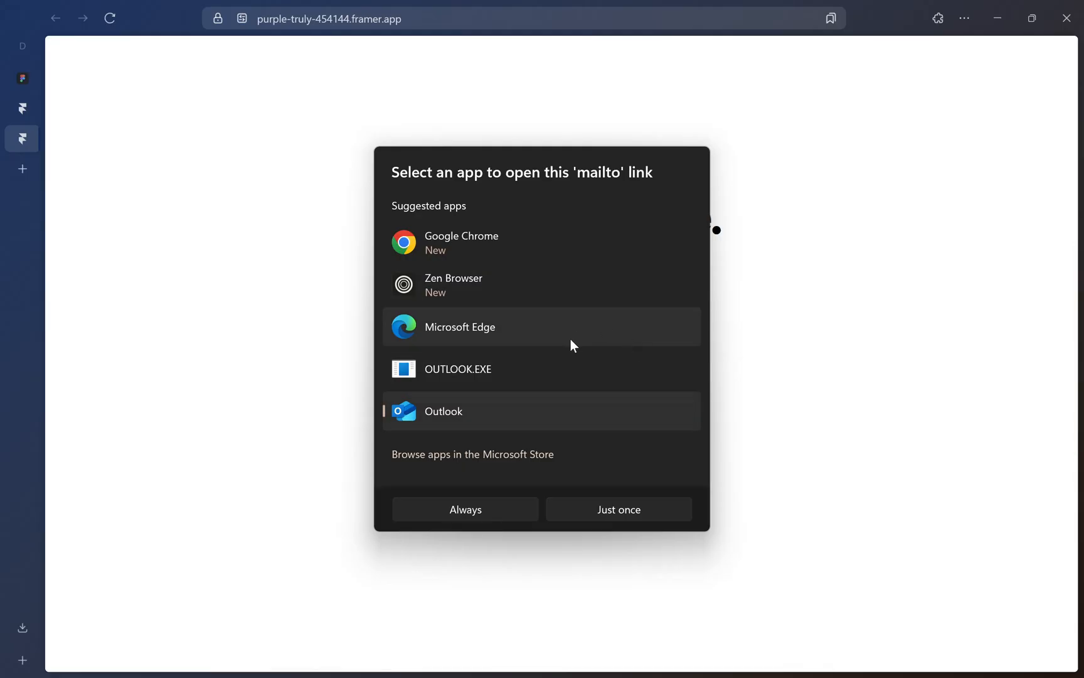
mouse_move(628, 414)
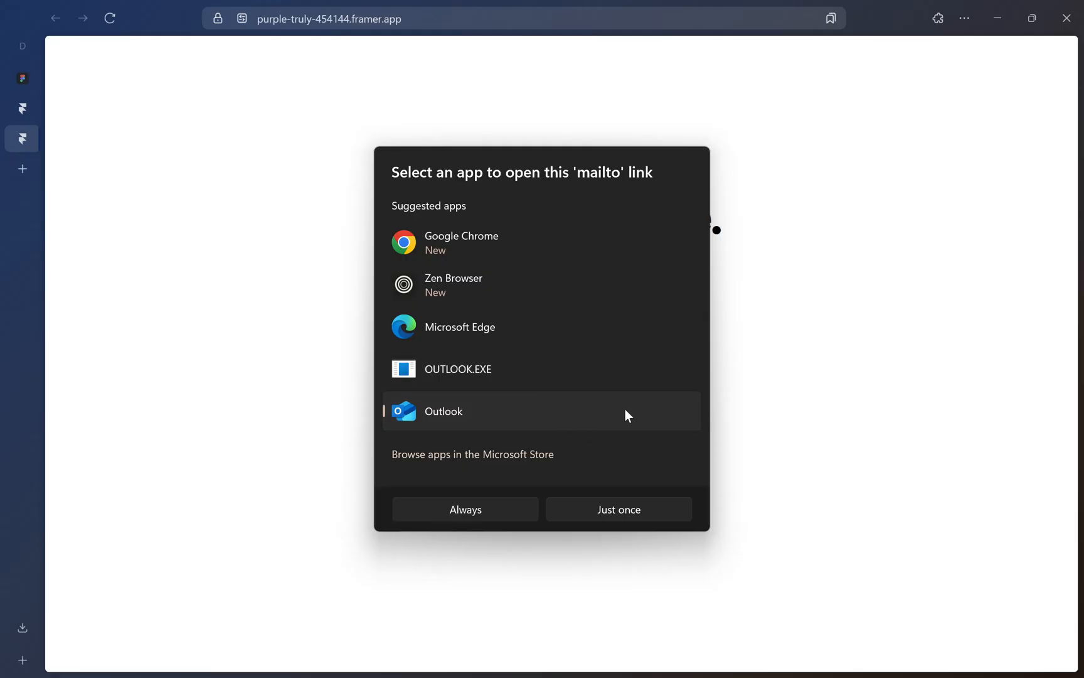
mouse_move(527, 404)
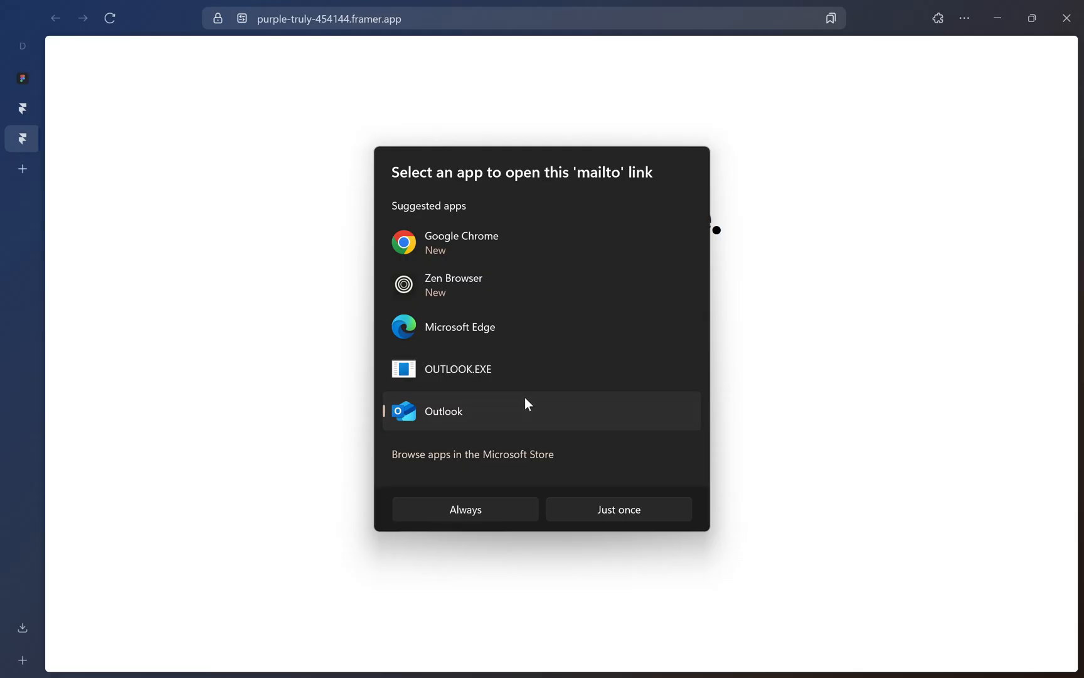
mouse_move(509, 659)
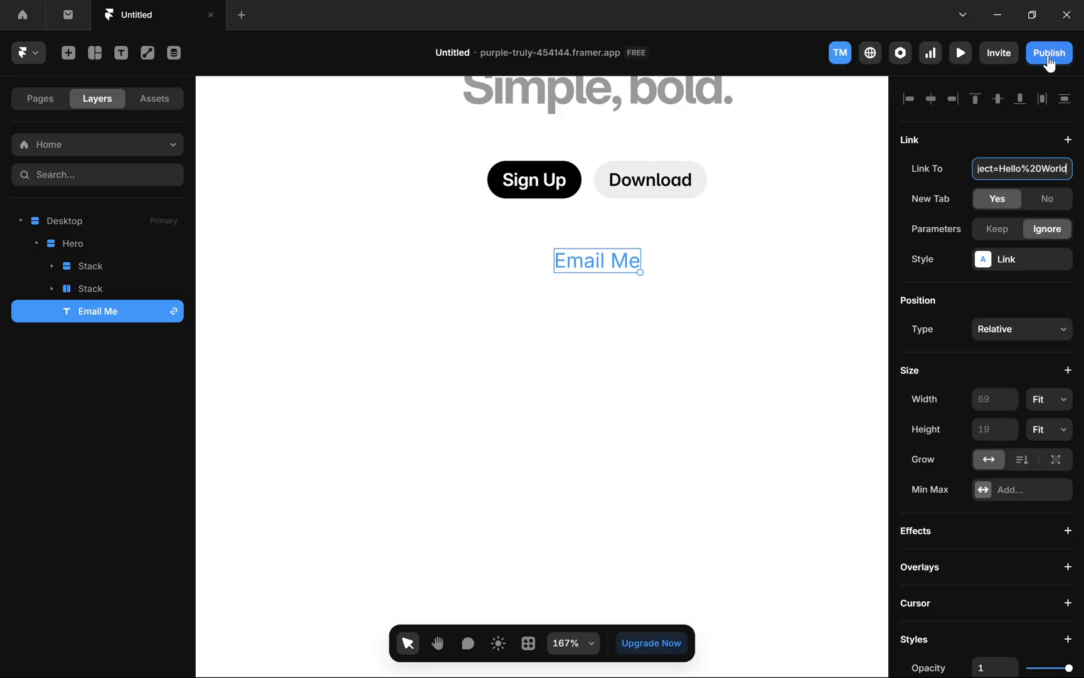
Publish the subject change with Update and open the updated live site.
click(1048, 53)
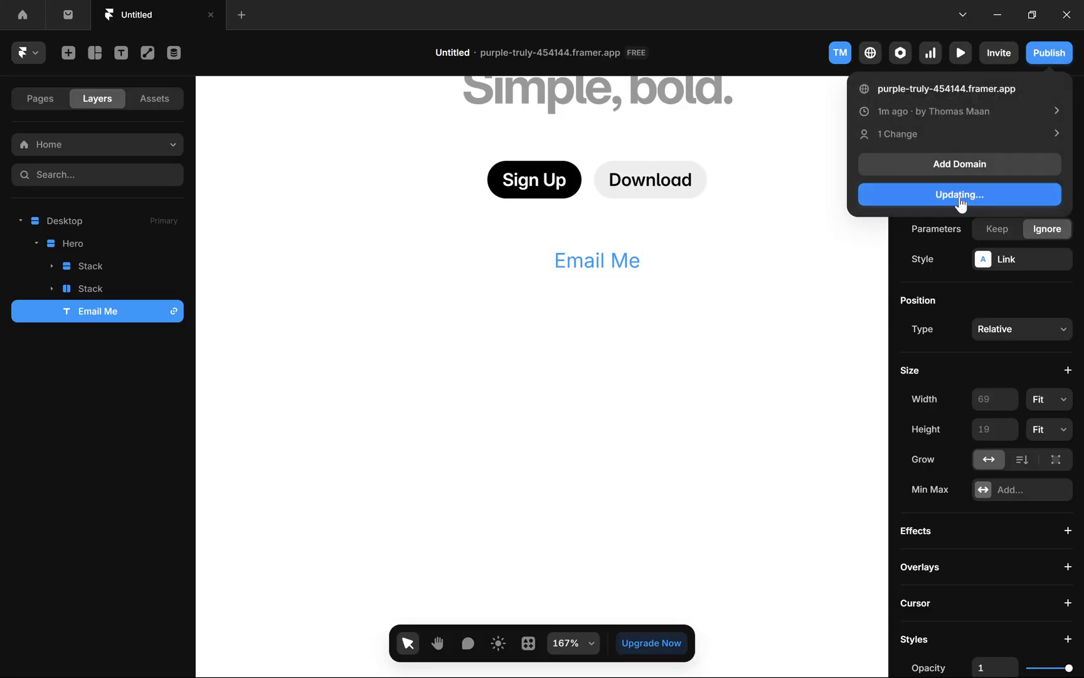
click(596, 260)
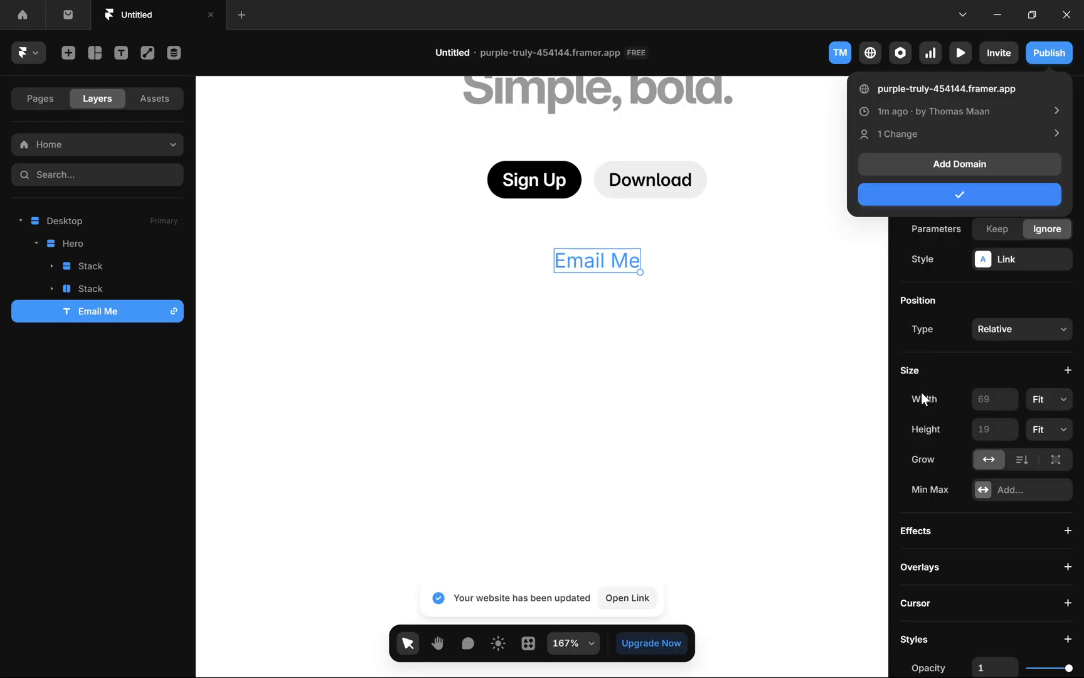
click(625, 597)
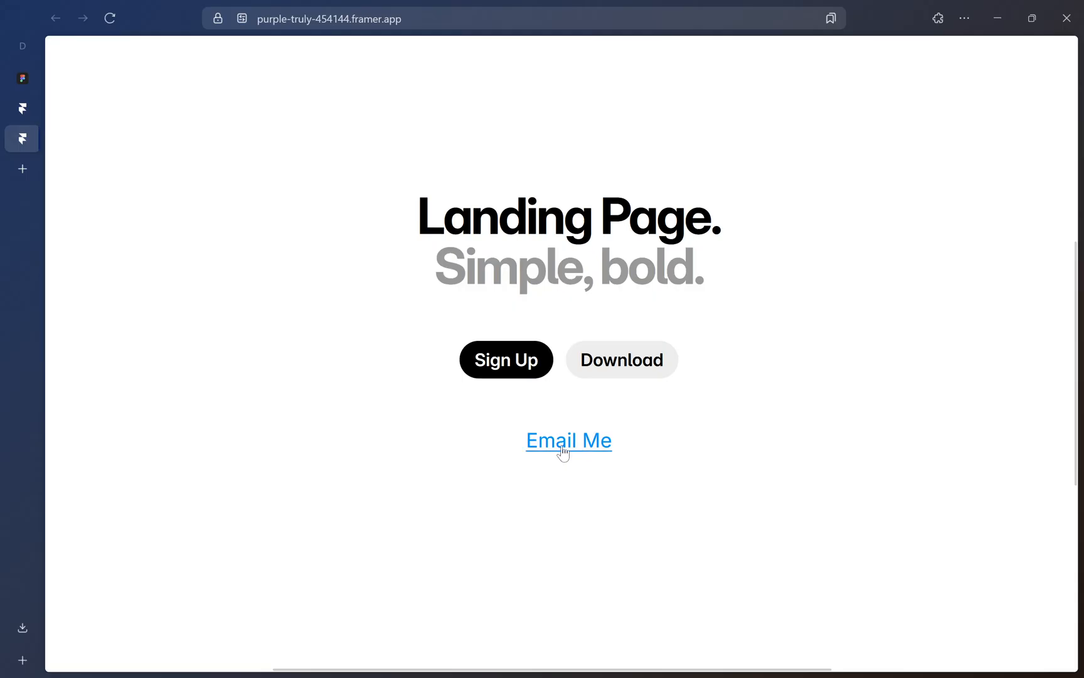
Click the live Email Me link to check its Hello World mailto subject.
click(568, 440)
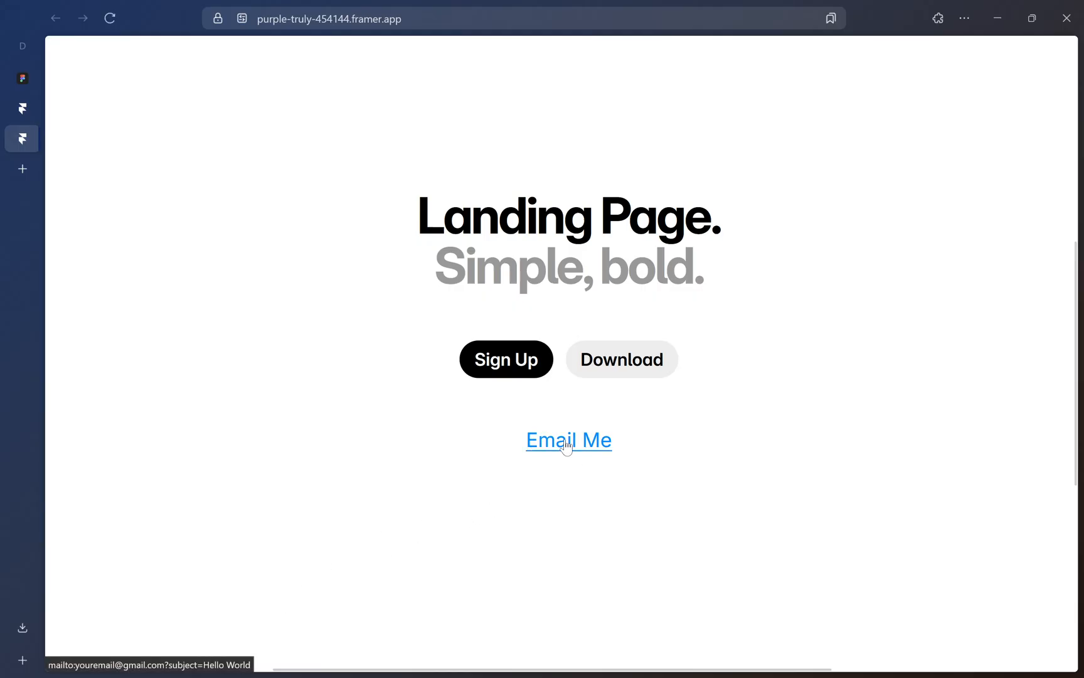
mouse_move(572, 442)
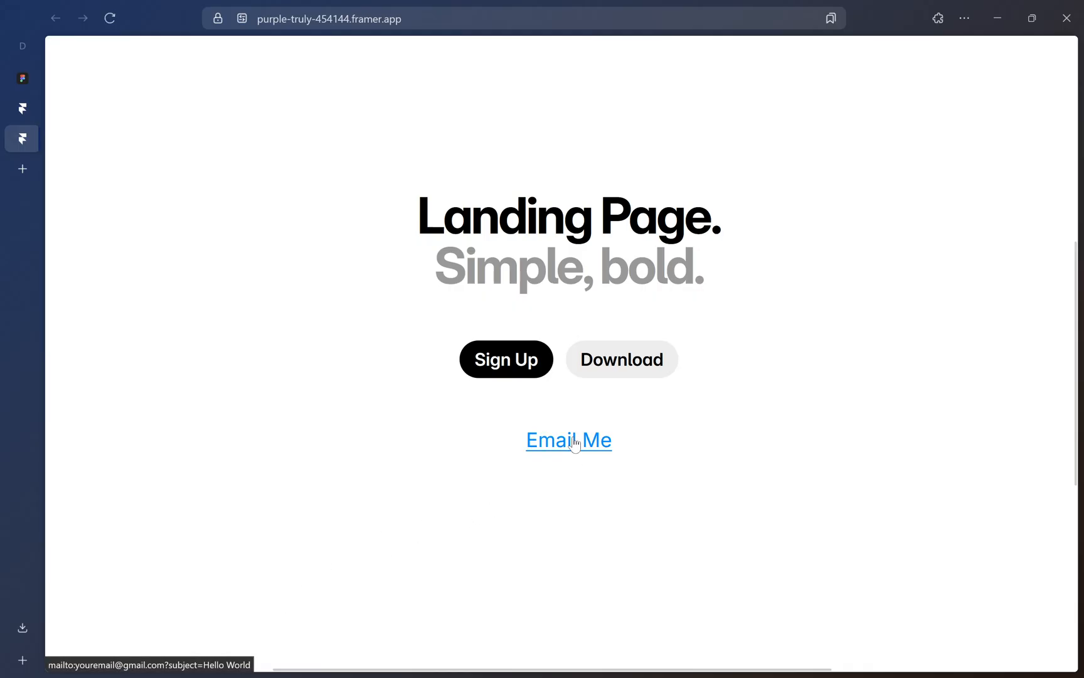